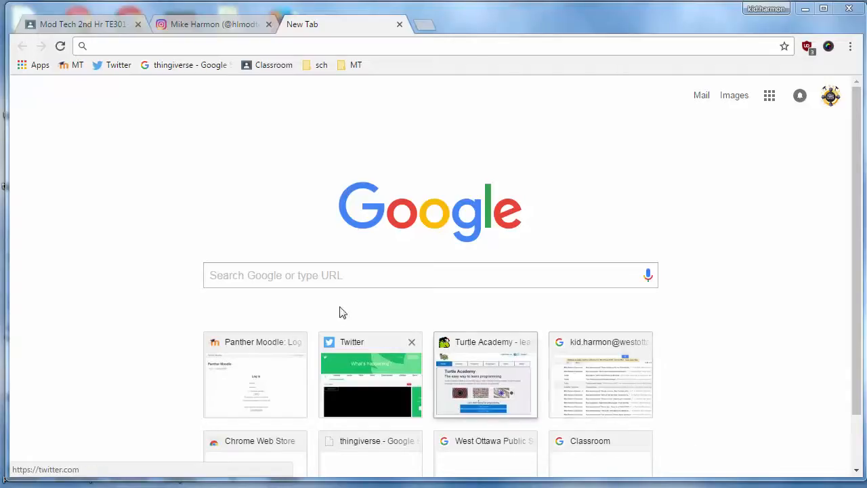
Step: Load turtleacademy.com from the new-tab shortcut thumbnail
left_click(485, 377)
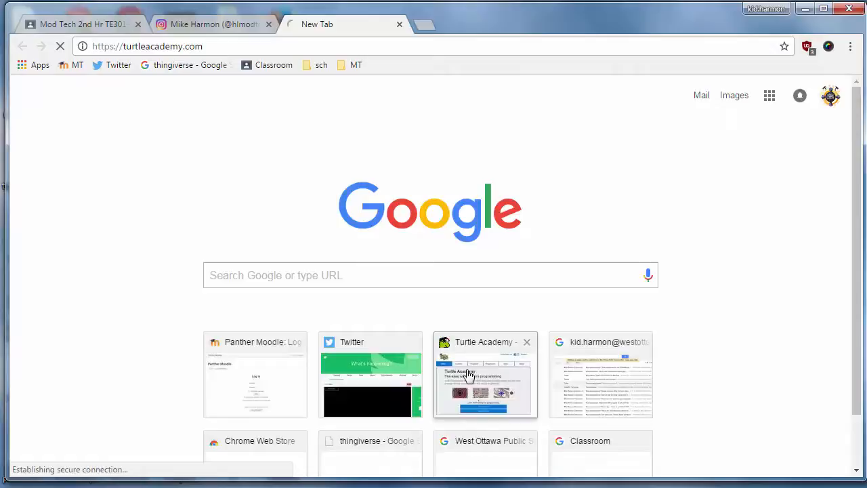
left_click(485, 374)
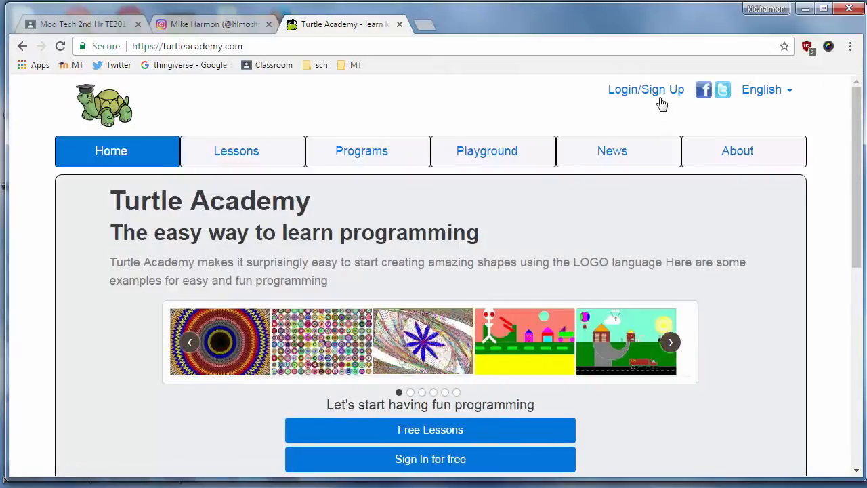
Step: Sign in to Turtle Academy with the Google account
left_click(645, 89)
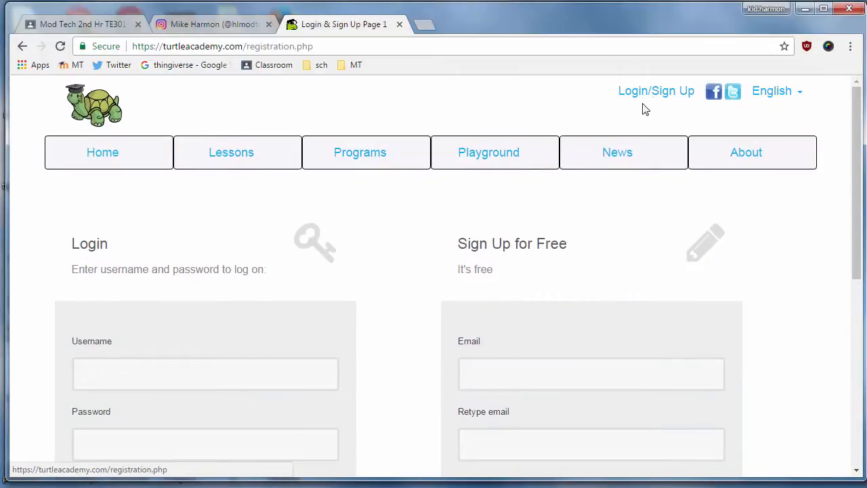
scroll("down", 3)
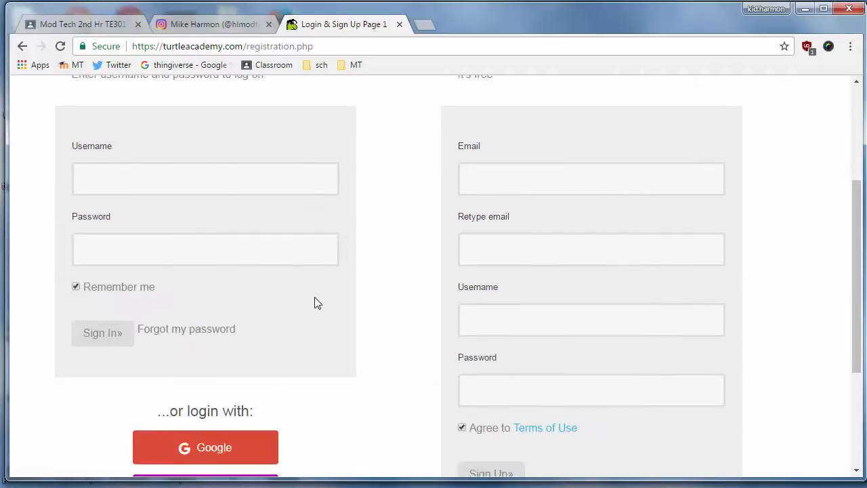
scroll("down", 3)
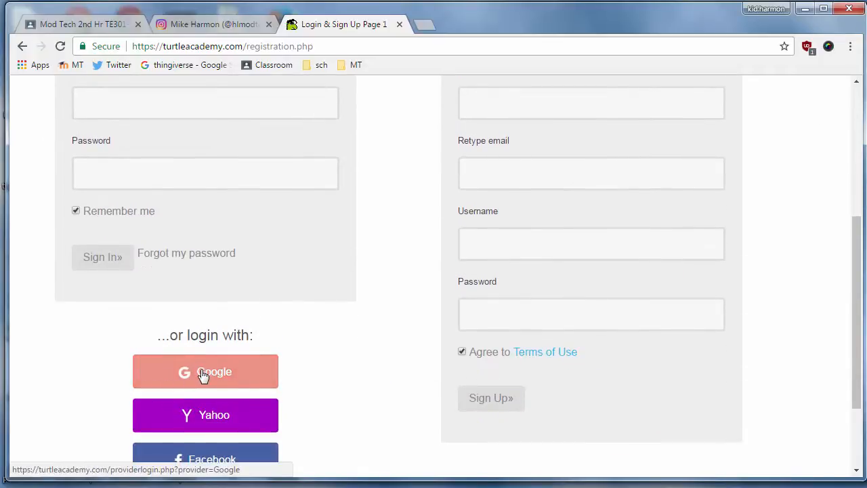
left_click(206, 371)
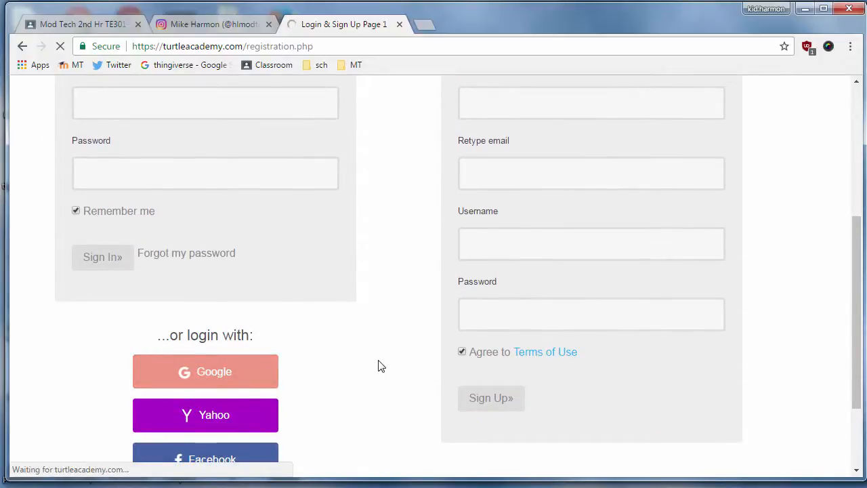
scroll("up", 3)
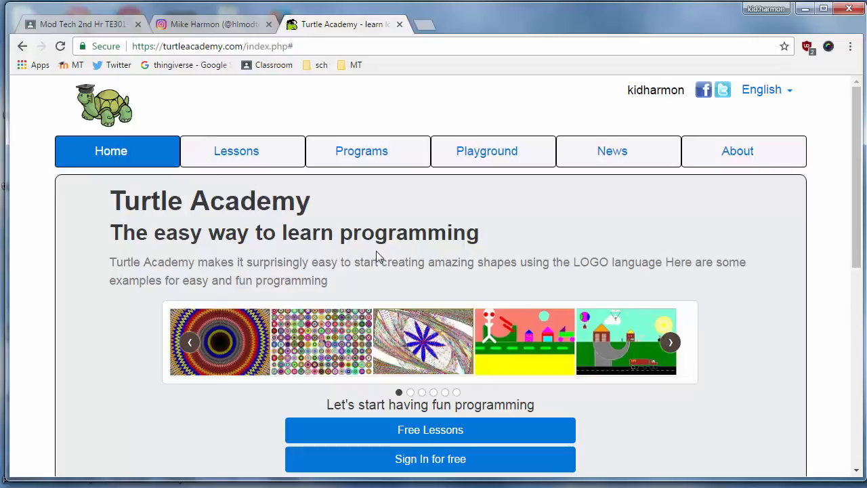
mouse_move(583, 115)
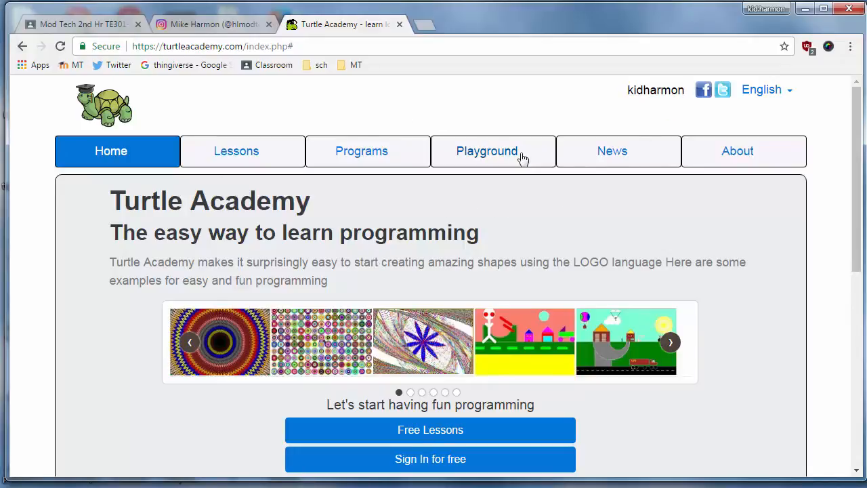
Step: From the profile page, start a new blank program titled 'program 1'
left_click(656, 90)
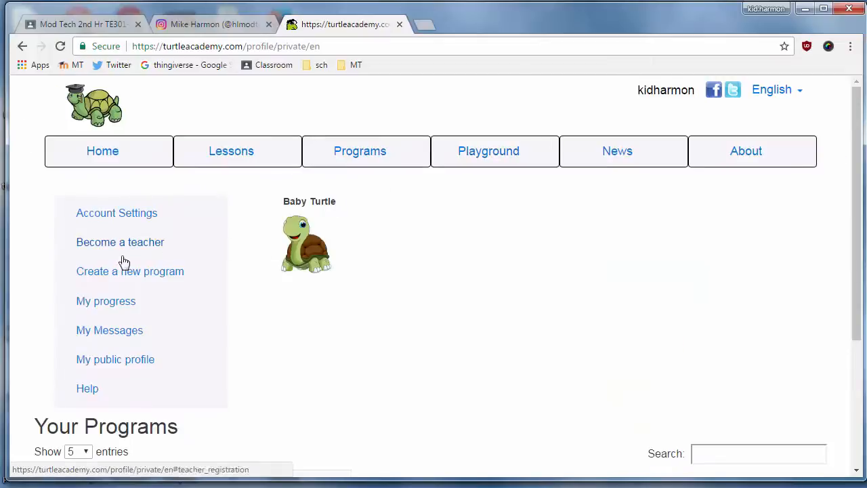
scroll("down", 3)
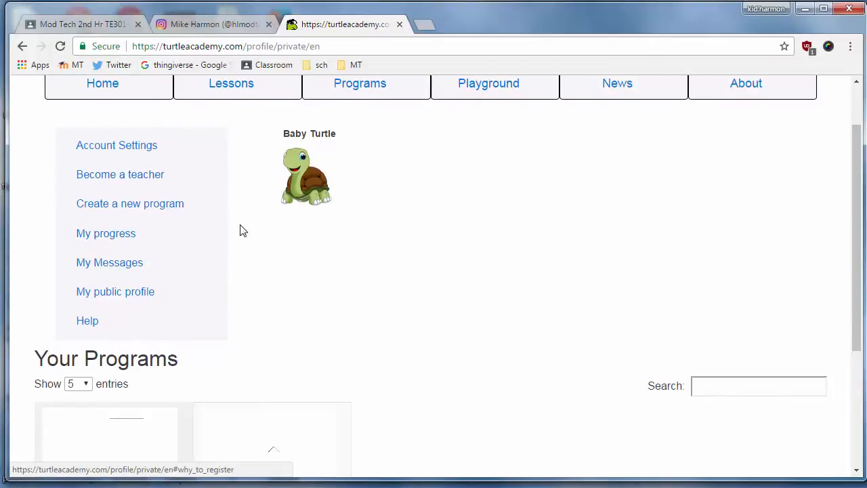
left_click(130, 203)
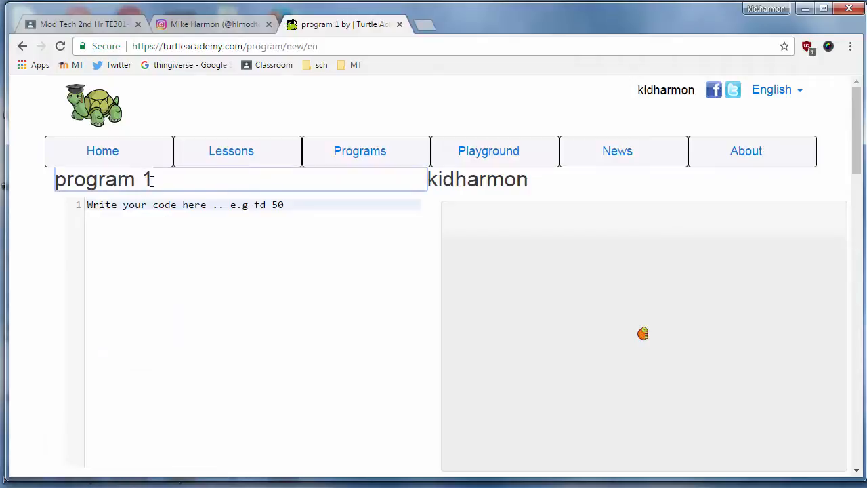
Step: Name the program code2copy and begin the code with the line TO star
type("code2copy")
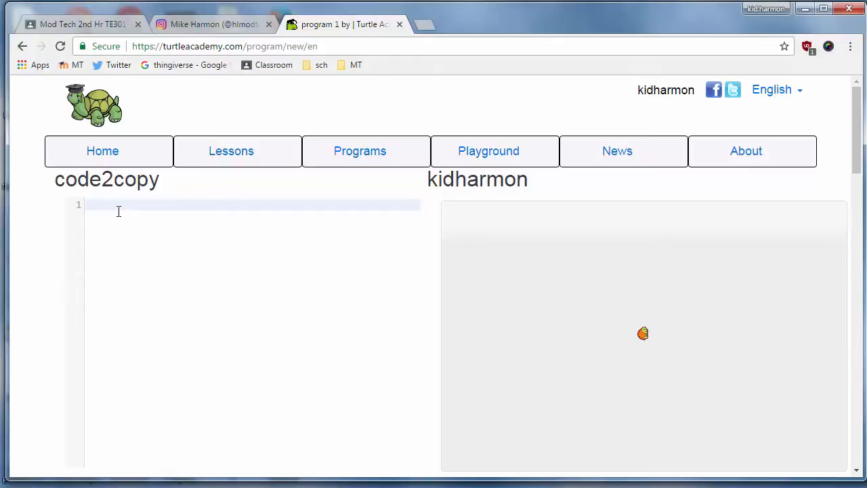
type("TO star")
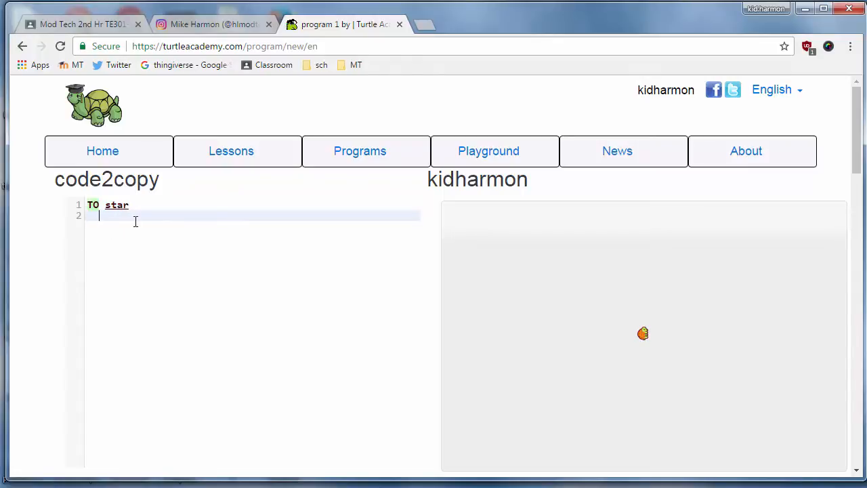
Step: Write the loop line repeat 5[fd 20 rt 2*360/5] inside the star procedure
type("repeat 5[")
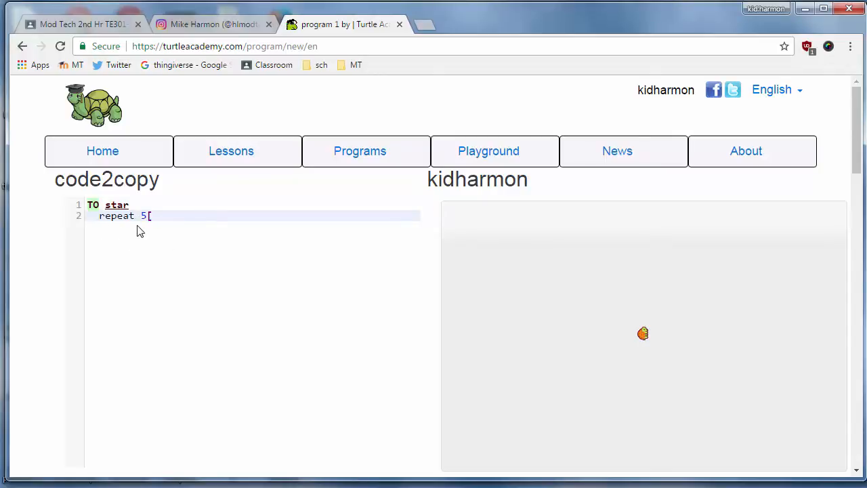
type("fd 20")
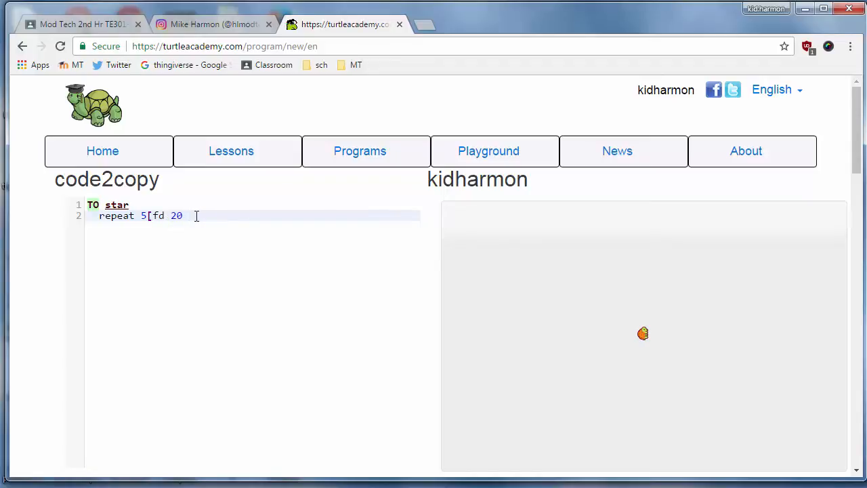
type("rt 2*360")
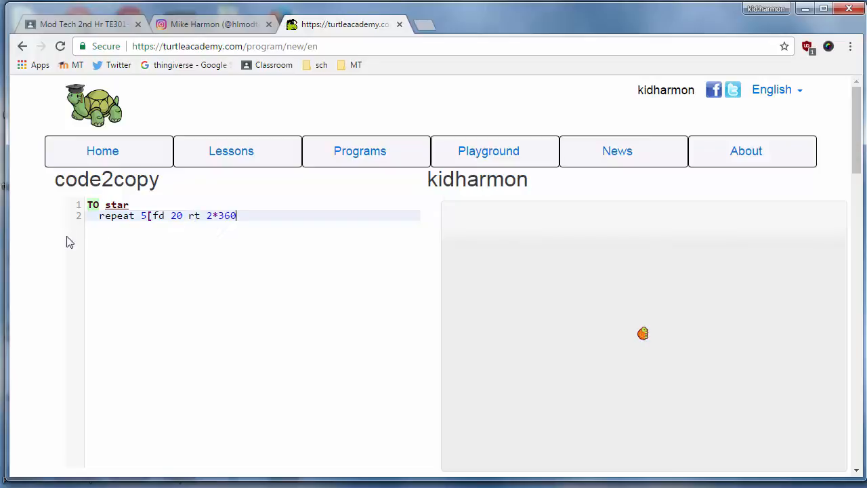
mouse_move(205, 233)
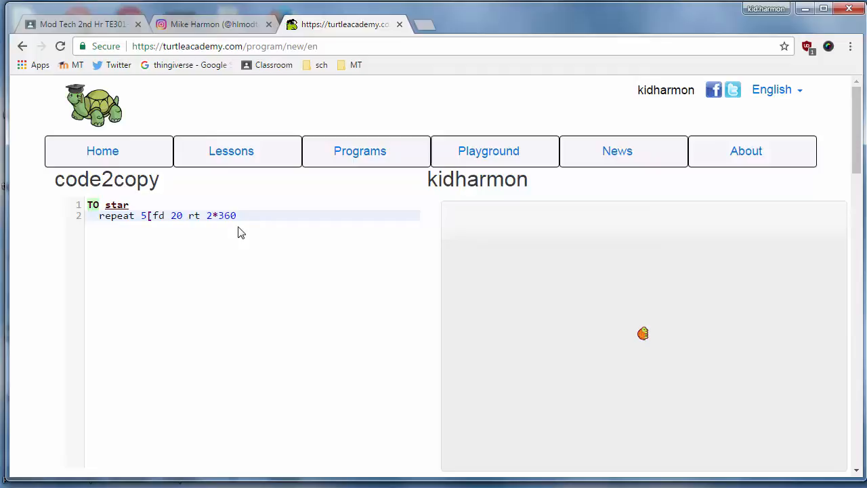
type("/5")
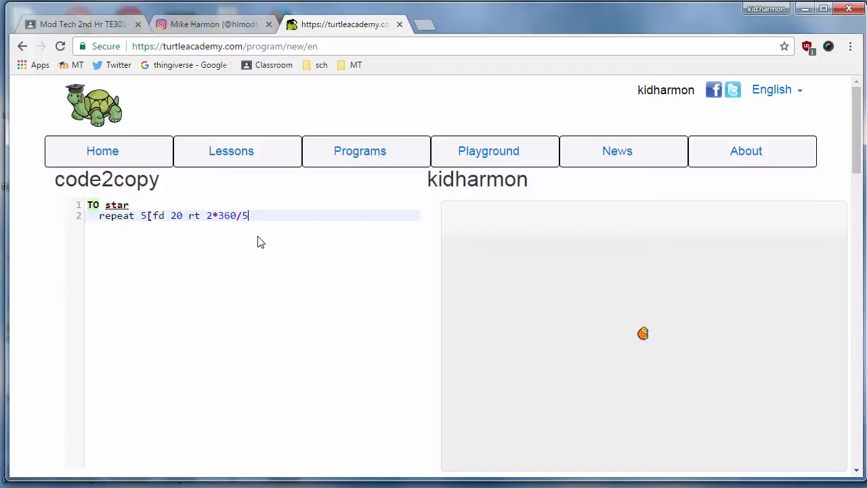
type("]")
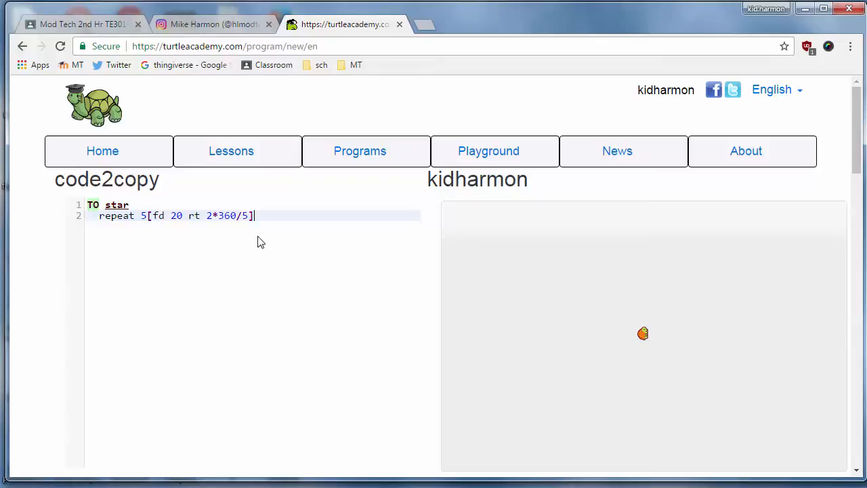
Step: Add the pu home pd line and close the procedure with END
key("enter")
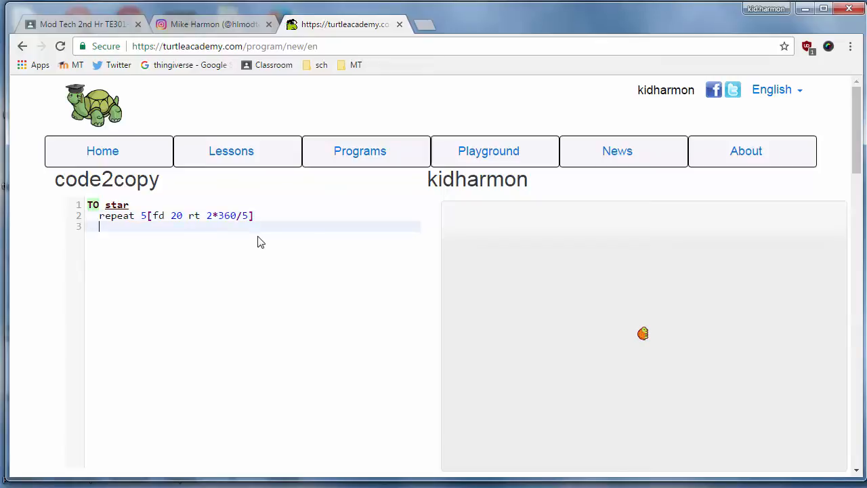
type("pu home pd")
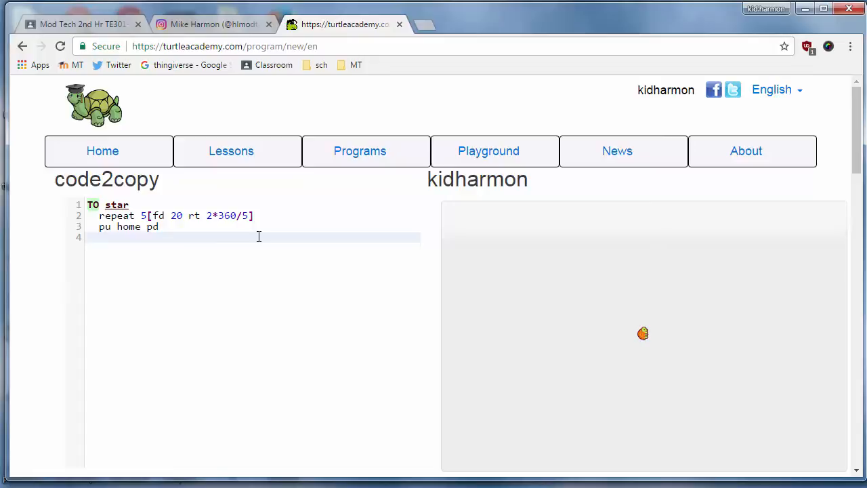
type("e")
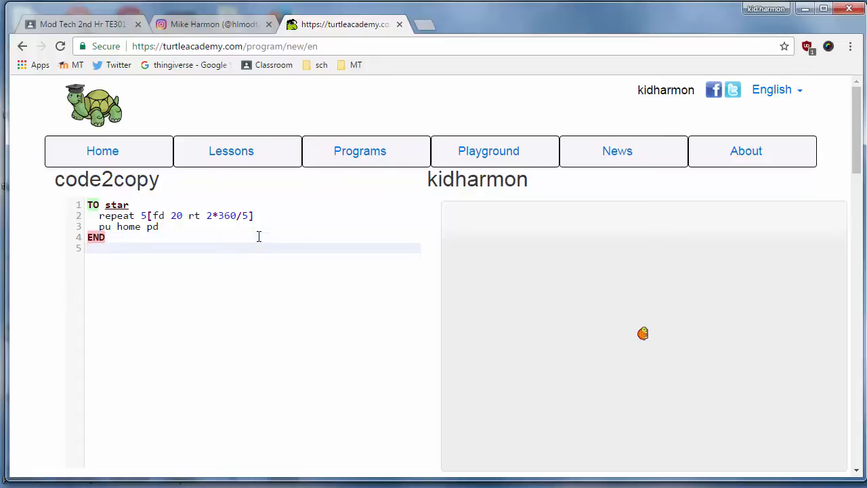
Step: Call star below the procedure and save the code2copy program, confirming the saved dialog
type("s")
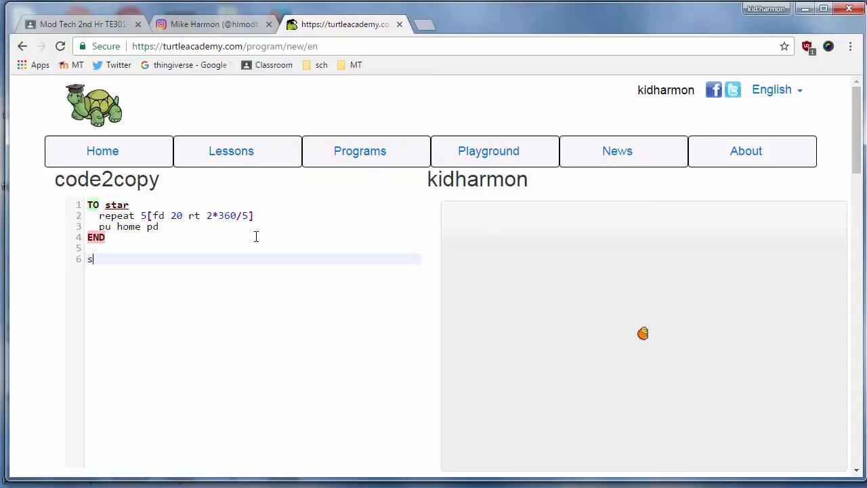
type("tar")
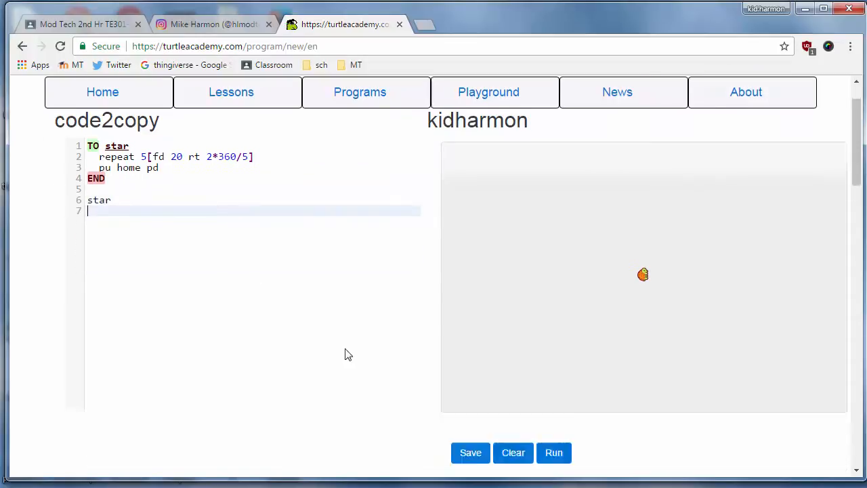
left_click(470, 453)
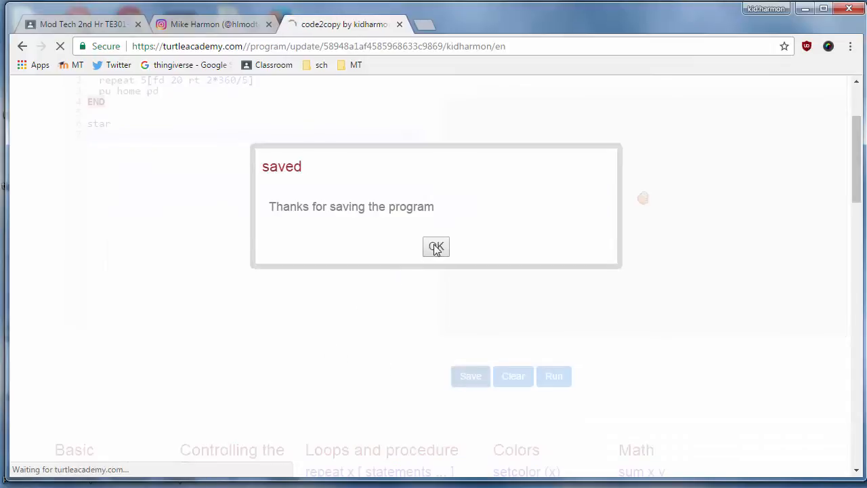
left_click(437, 247)
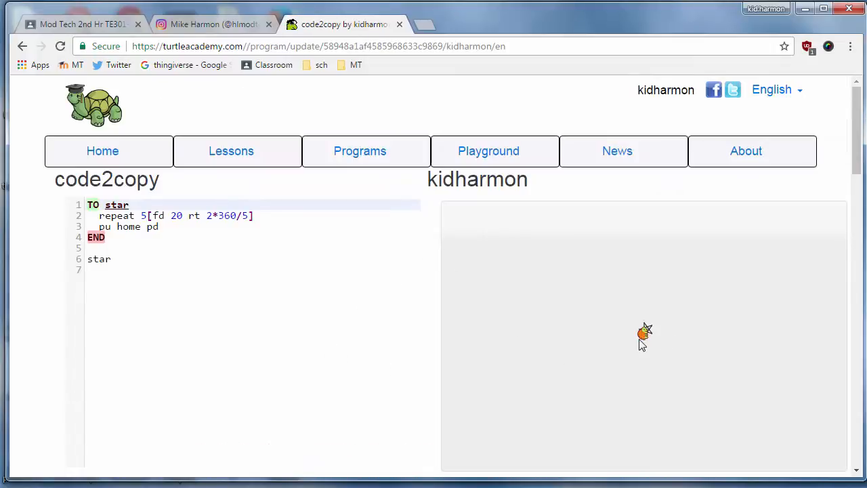
left_click(114, 270)
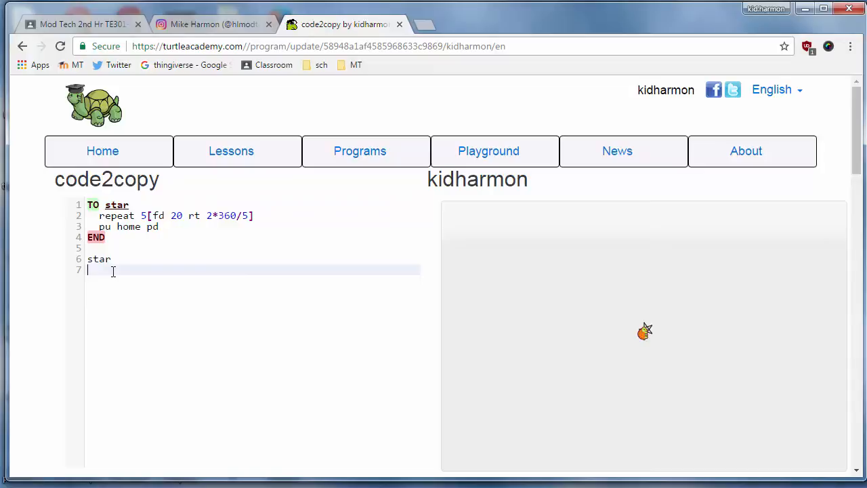
Step: Add hideturtle after the star call and run the program to draw the star with the turtle hidden
type("ht")
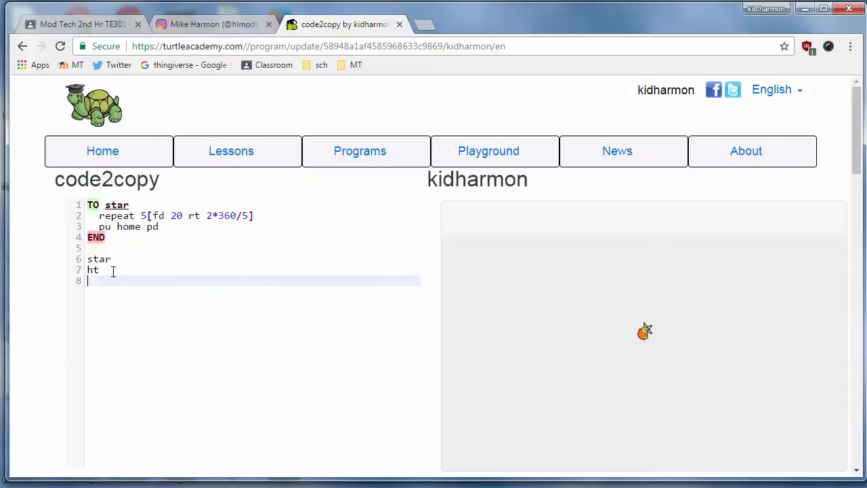
scroll("down", 3)
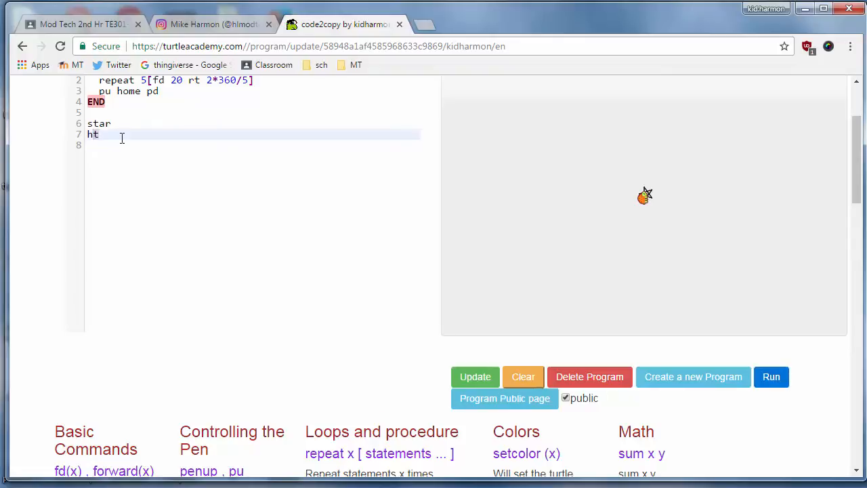
type("idetur")
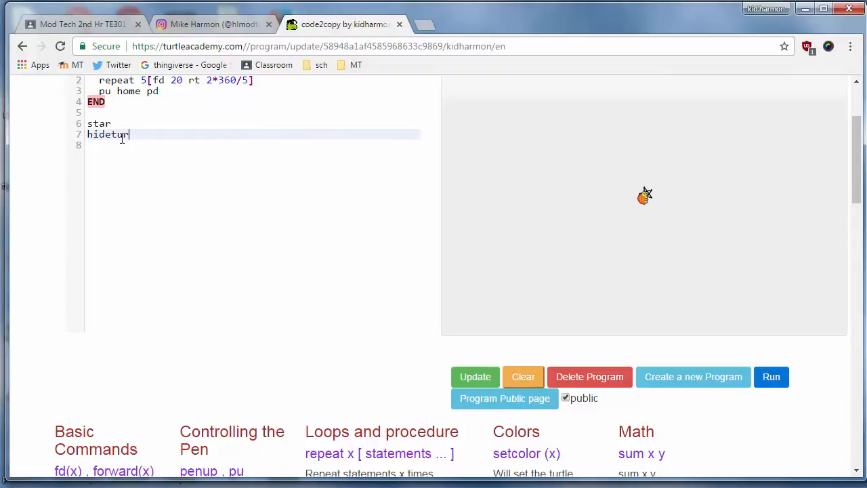
type("tle")
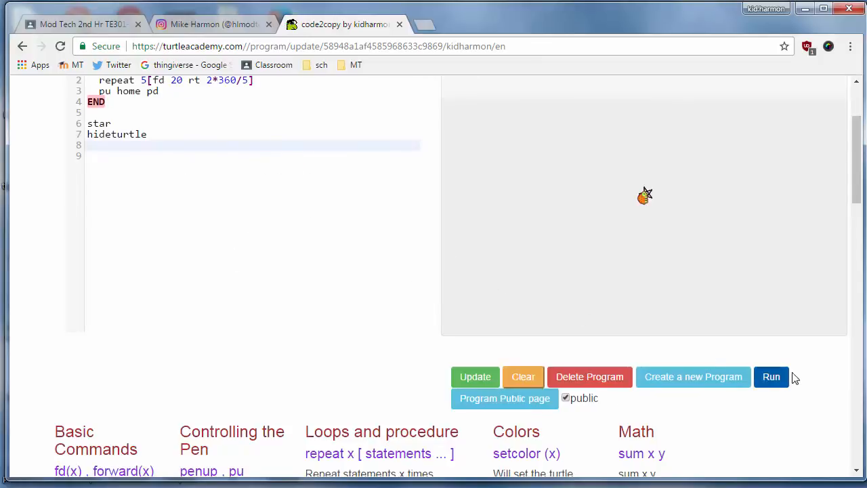
left_click(771, 376)
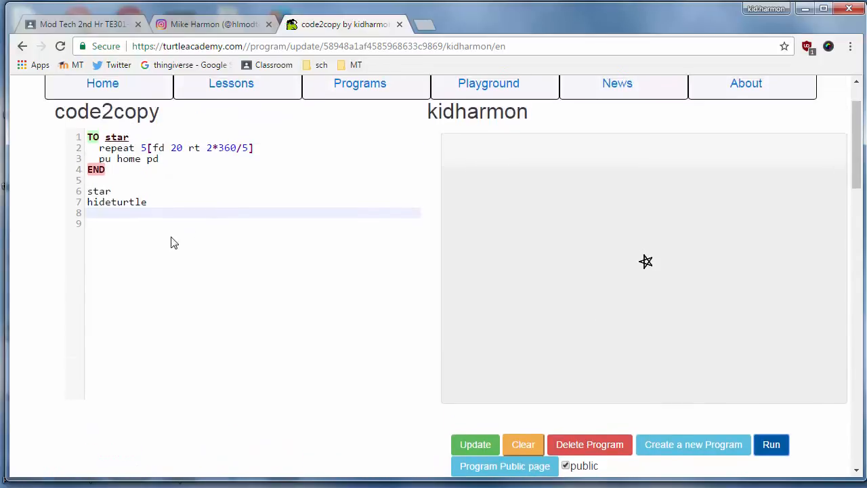
mouse_move(171, 254)
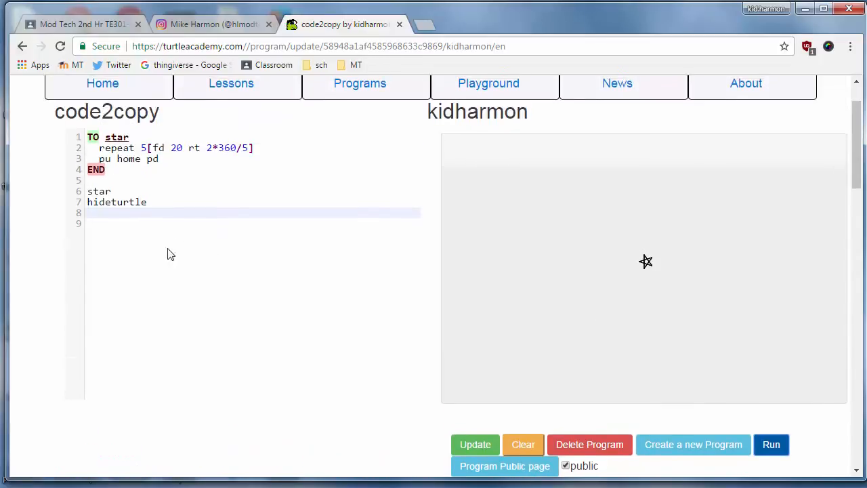